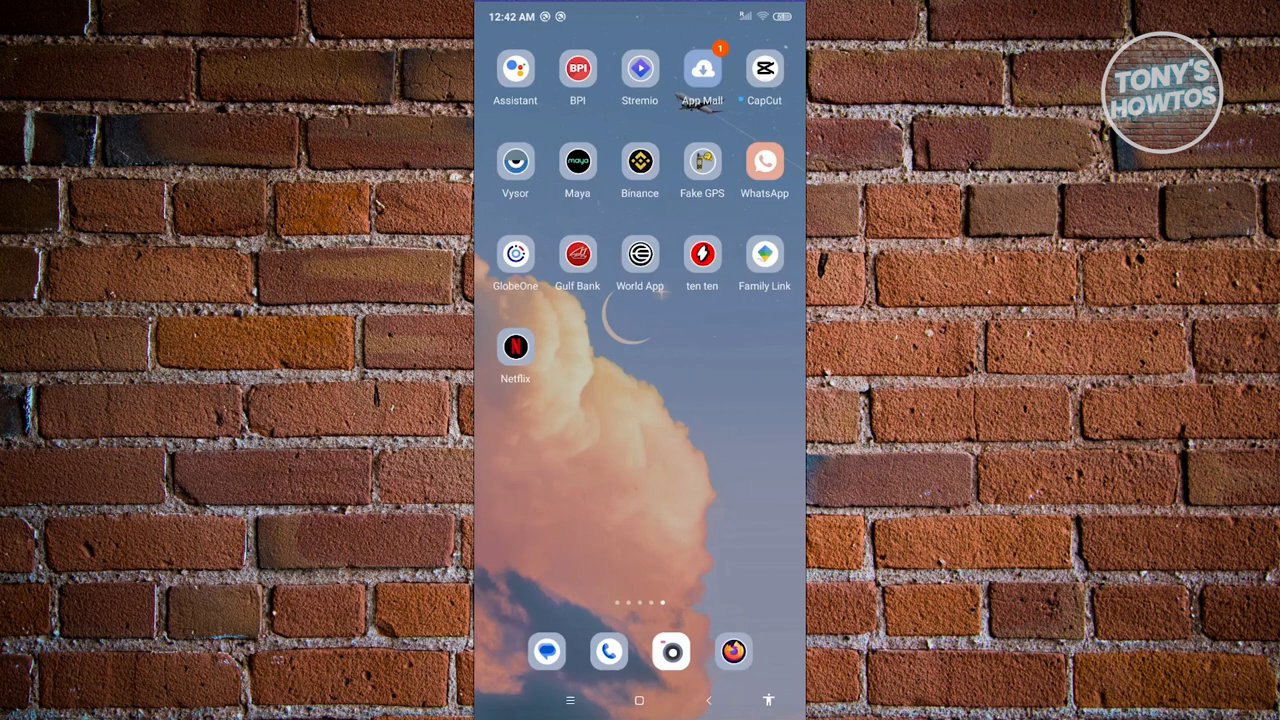
Launch the Netflix app from the Android home screen to reach the New & Hot feed
{"action": "left_click", "coordinate": [515, 347]}
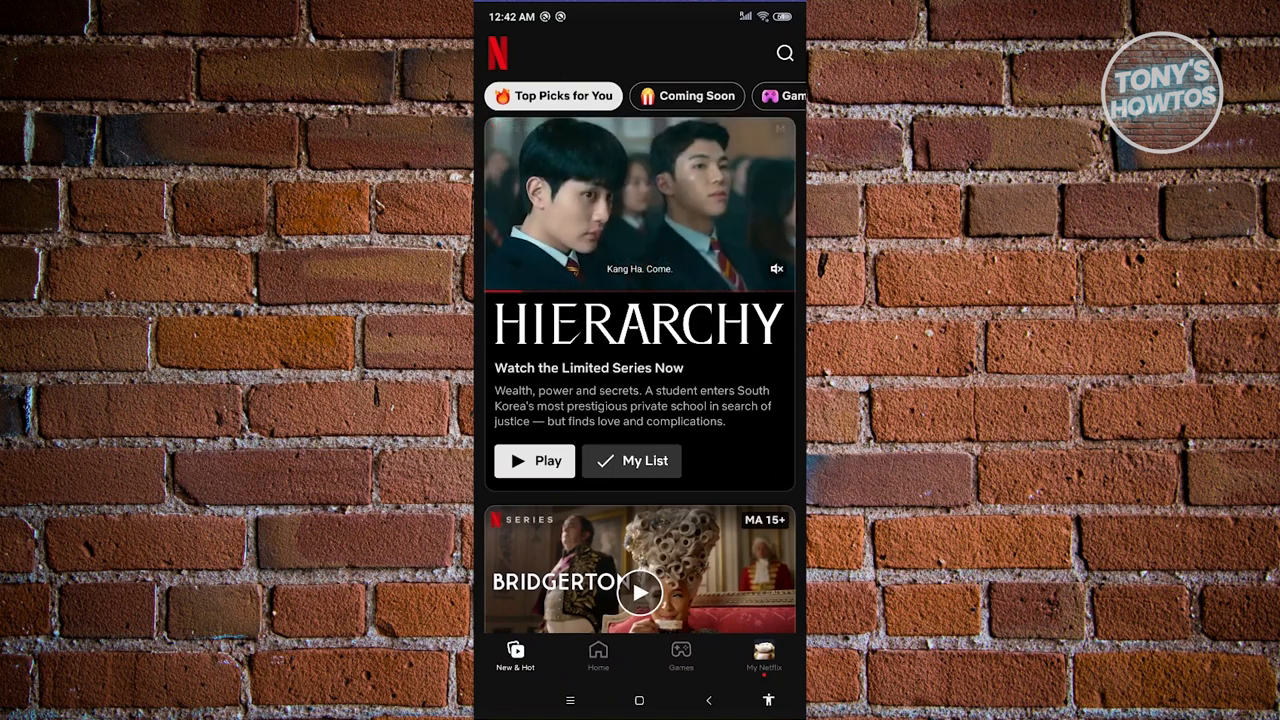
On My Netflix, open the profile switcher, view Manage Profiles, then go back
{"action": "left_click", "coordinate": [763, 655]}
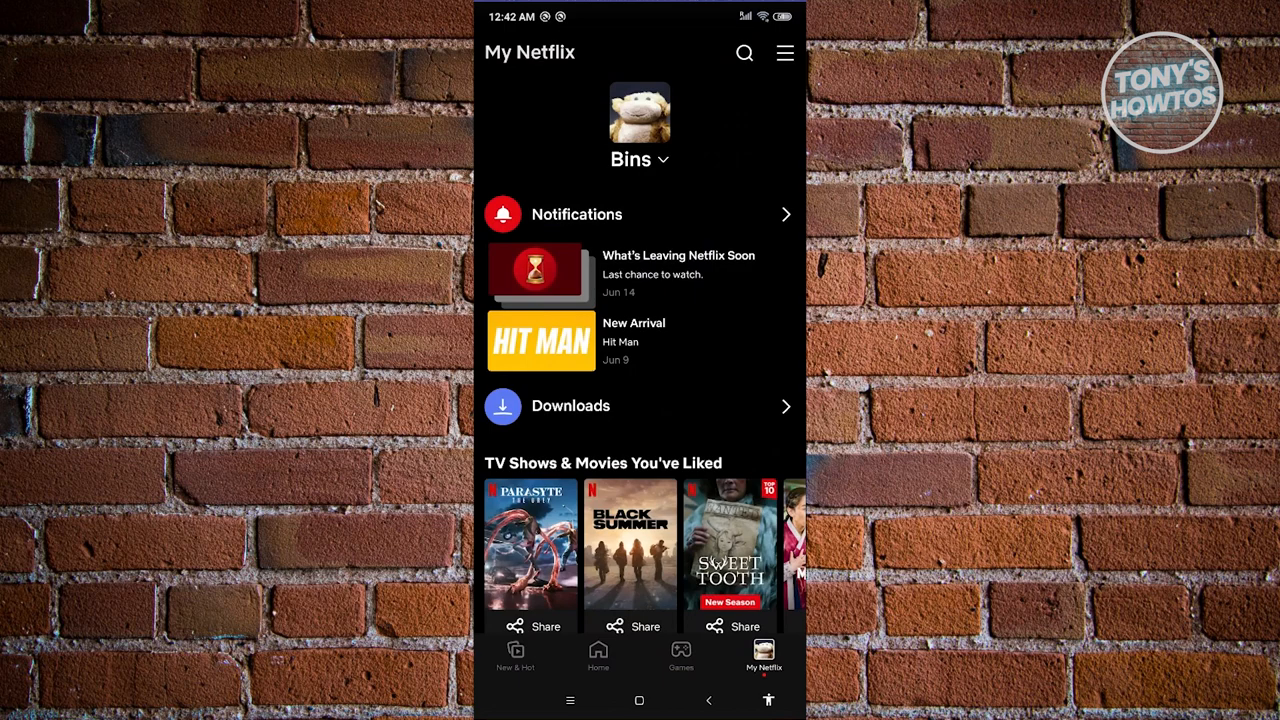
{"action": "left_click", "coordinate": [639, 159]}
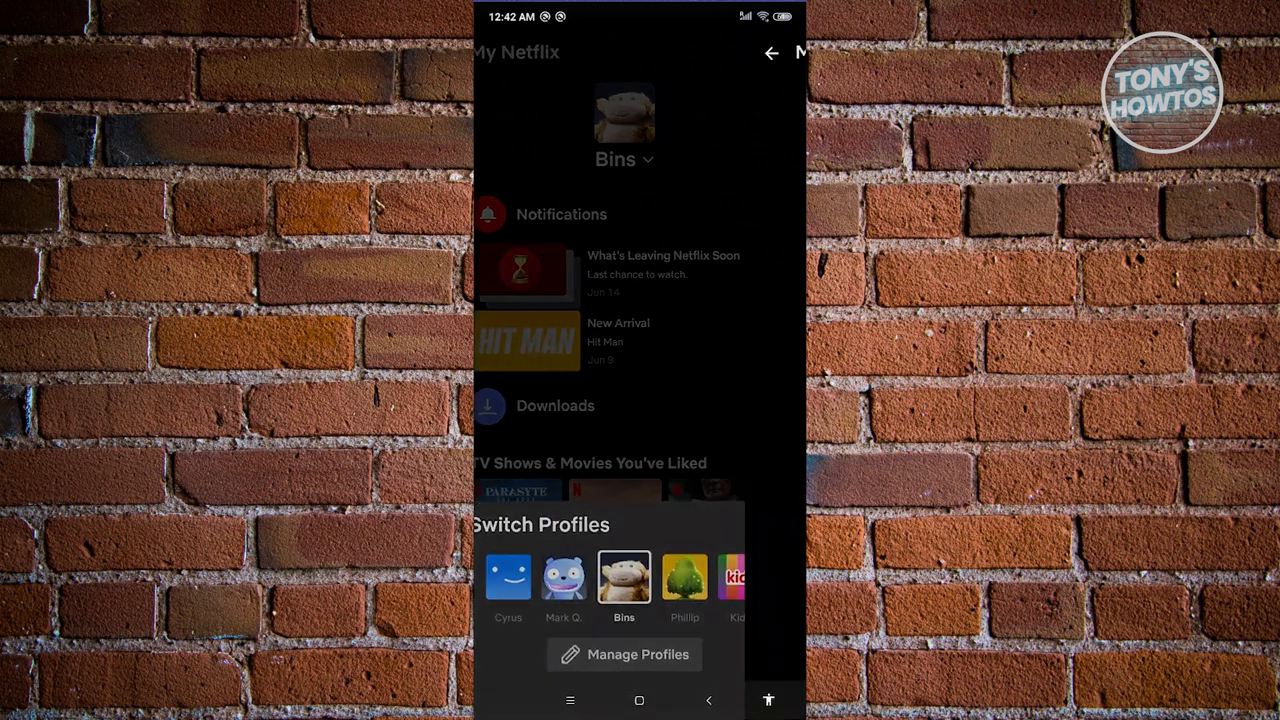
{"action": "left_click", "coordinate": [624, 654]}
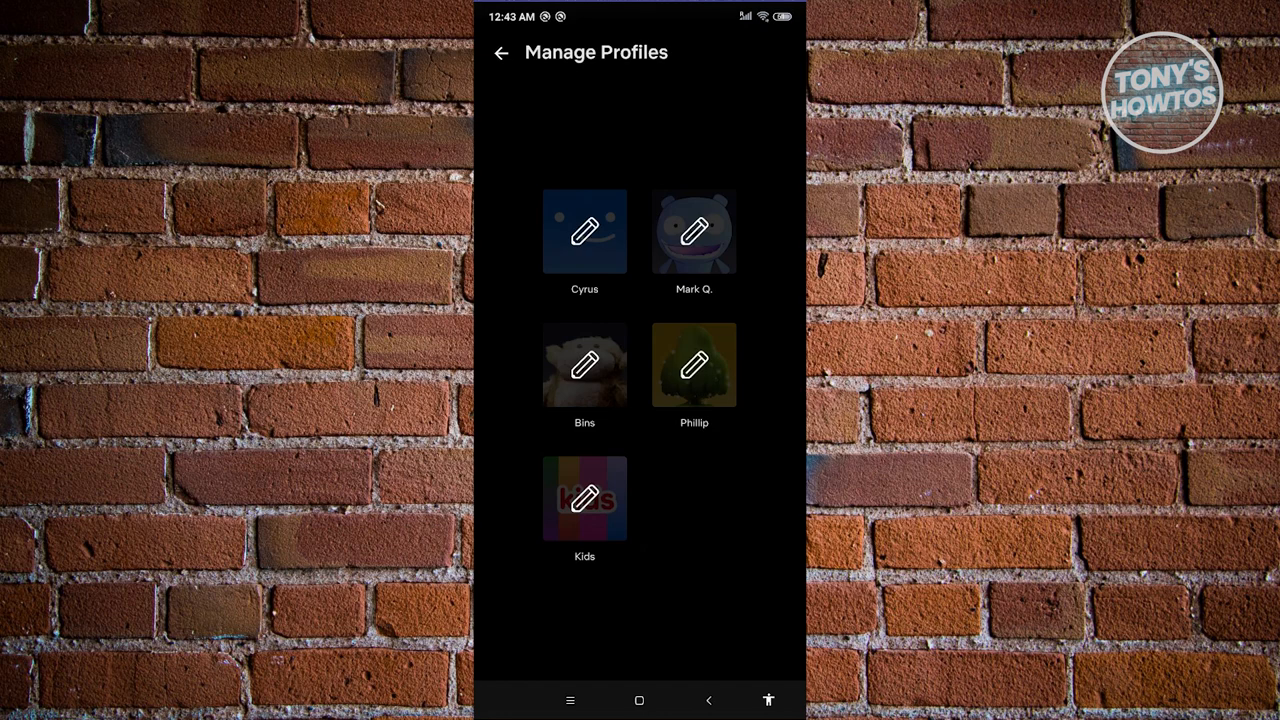
{"action": "left_click", "coordinate": [500, 52]}
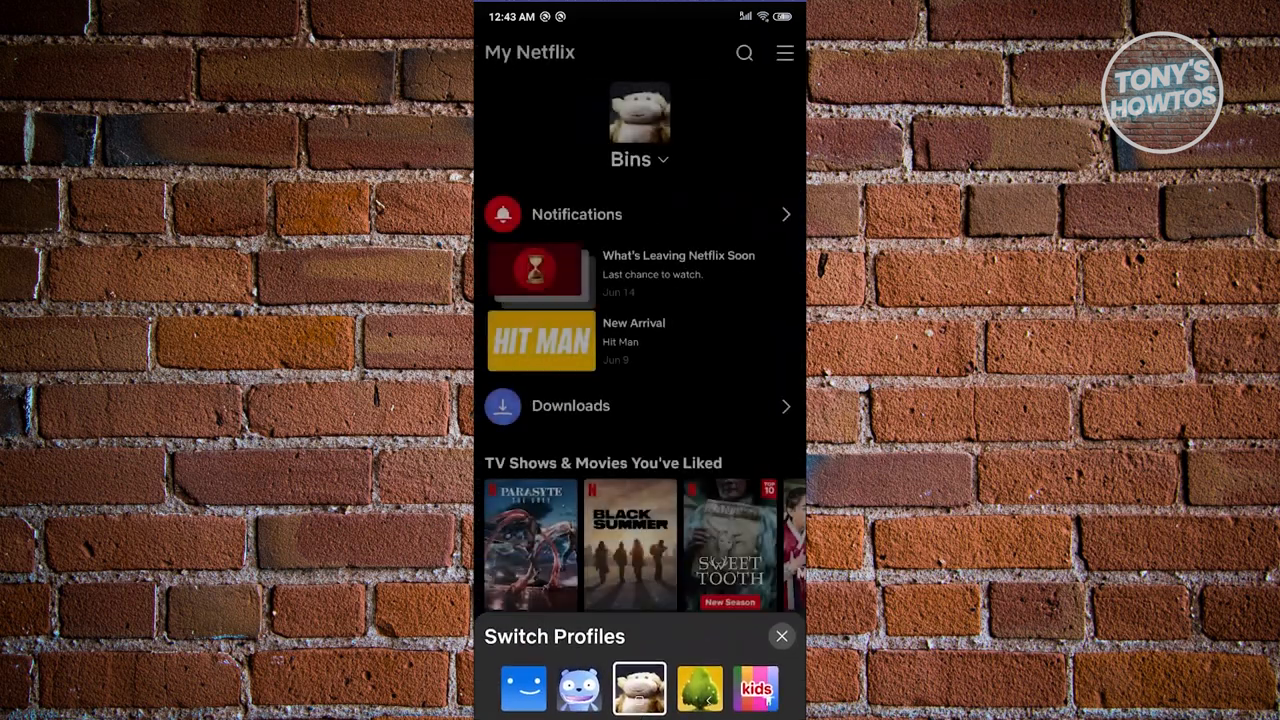
Dismiss the profile switcher and open Account settings with the Security & Privacy section
{"action": "left_click", "coordinate": [782, 636]}
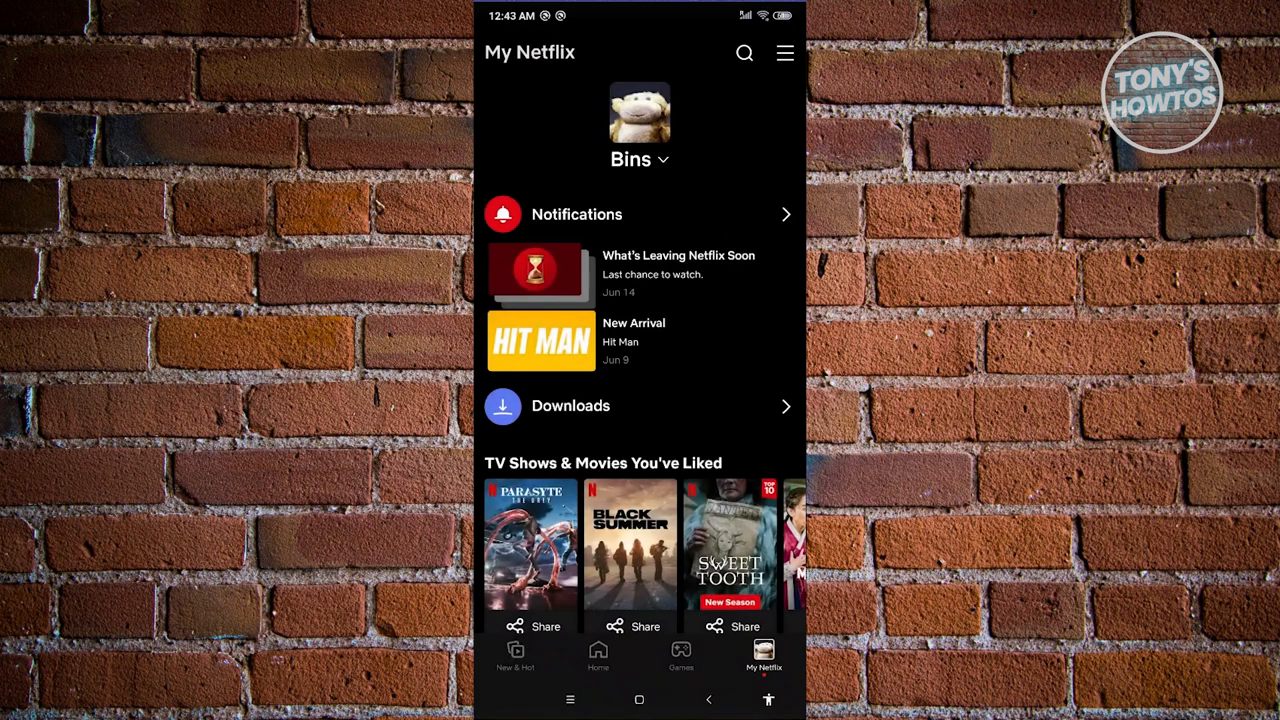
{"action": "scroll", "scroll_direction": "up", "scroll_amount": 3}
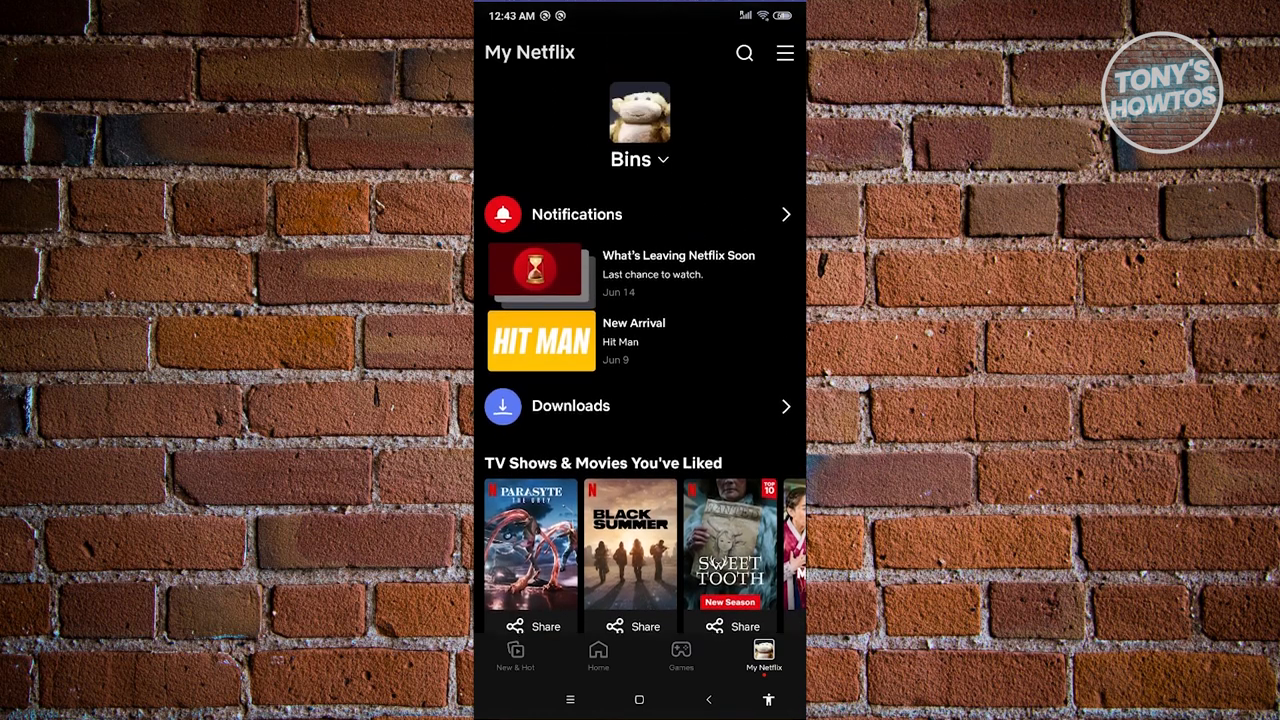
{"action": "left_click", "coordinate": [785, 53]}
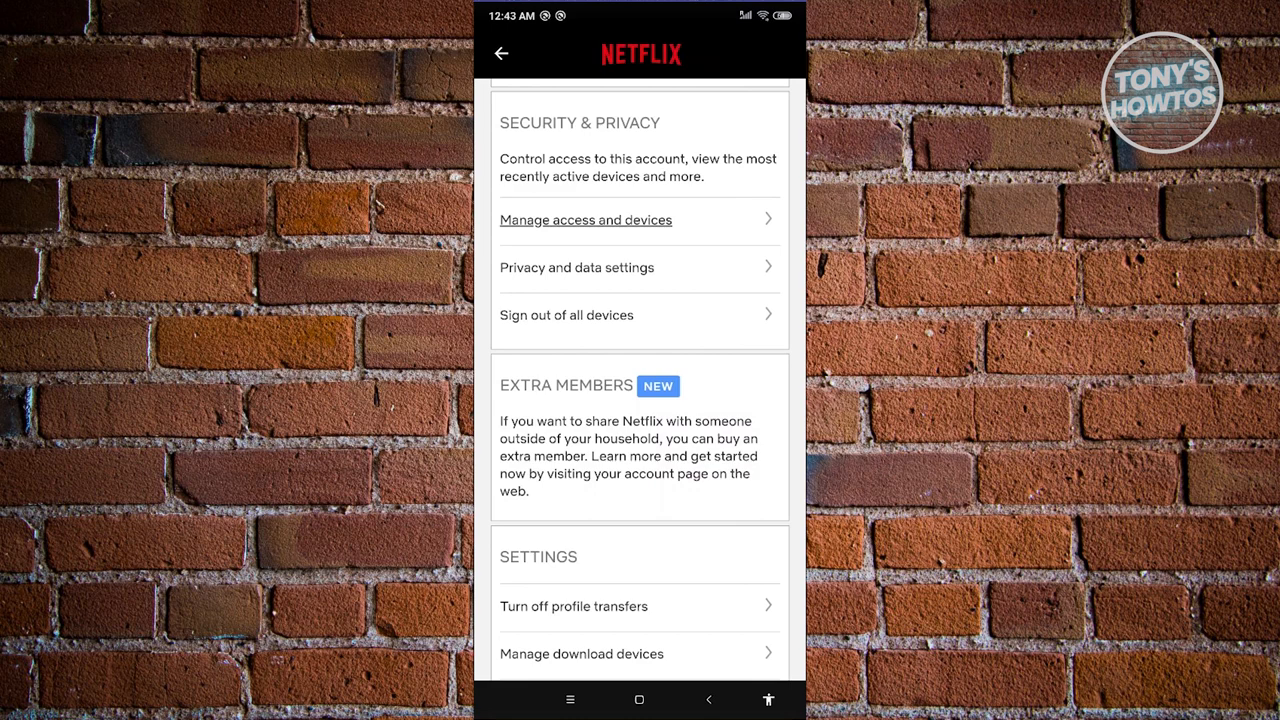
{"action": "left_click", "coordinate": [585, 220]}
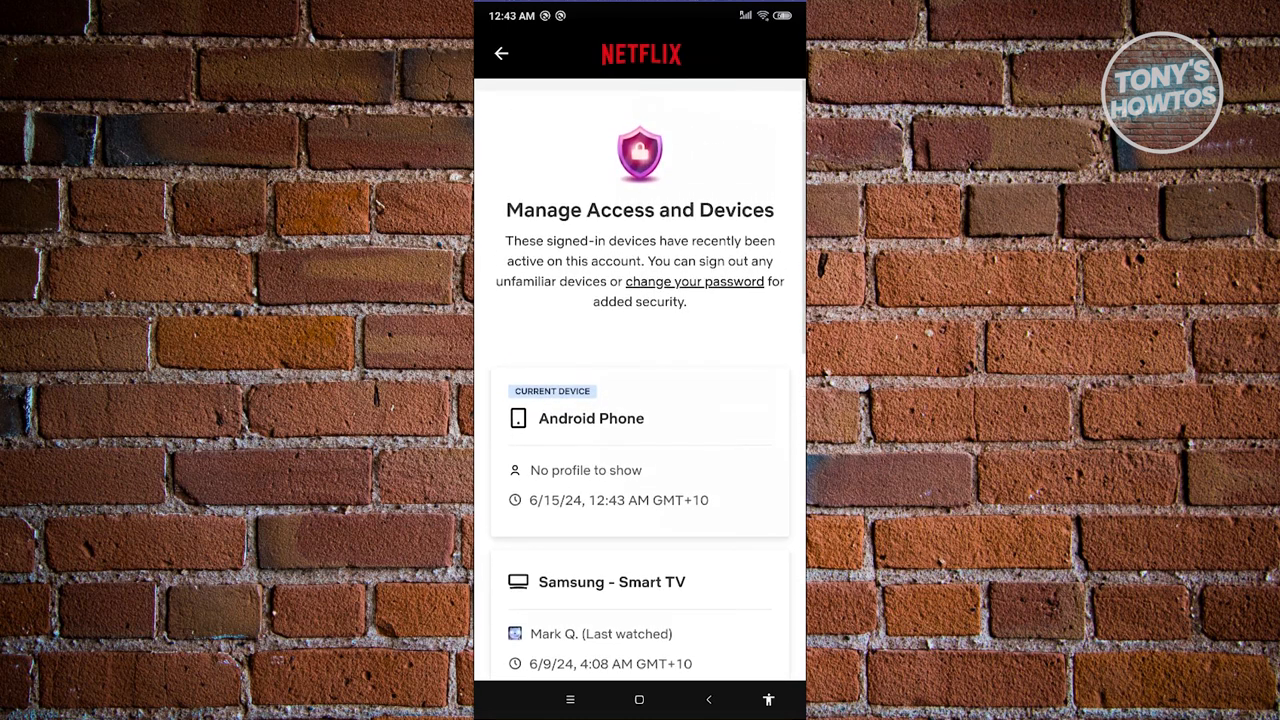
{"action": "scroll", "scroll_direction": "down", "scroll_amount": 3}
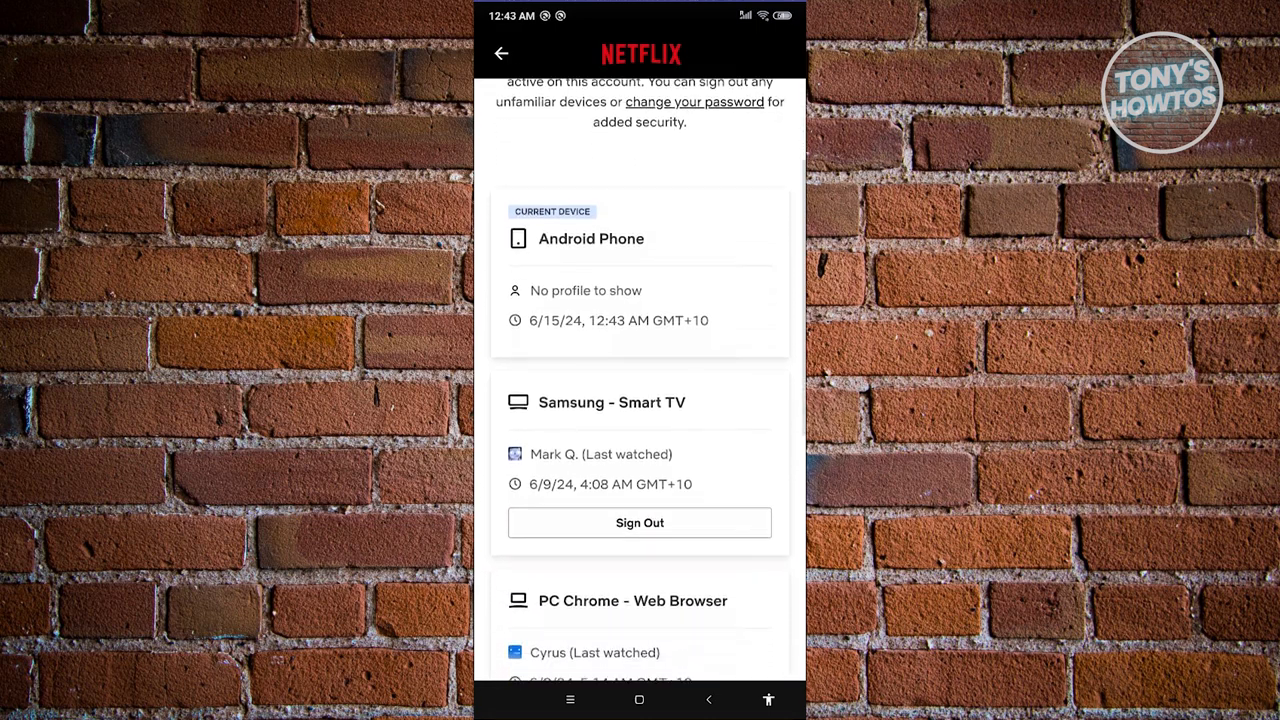
{"action": "scroll", "scroll_direction": "up", "scroll_amount": 3}
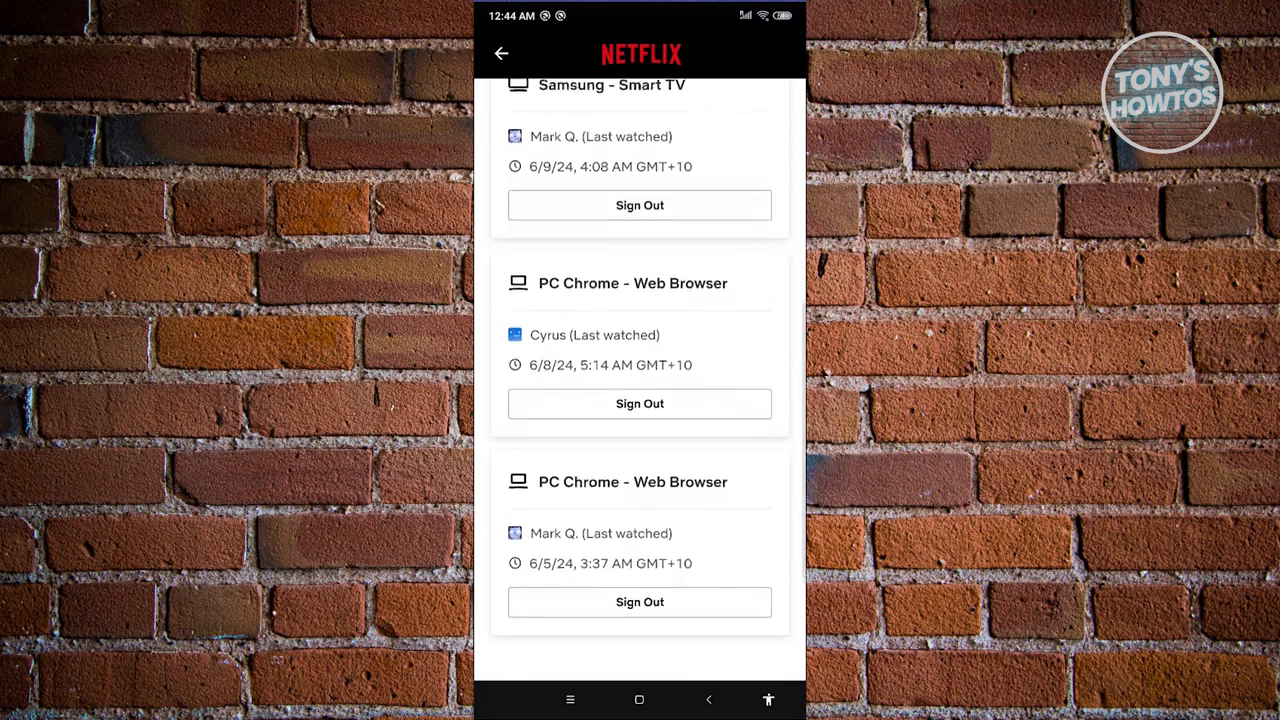
{"action": "scroll", "scroll_direction": "up", "scroll_amount": 3}
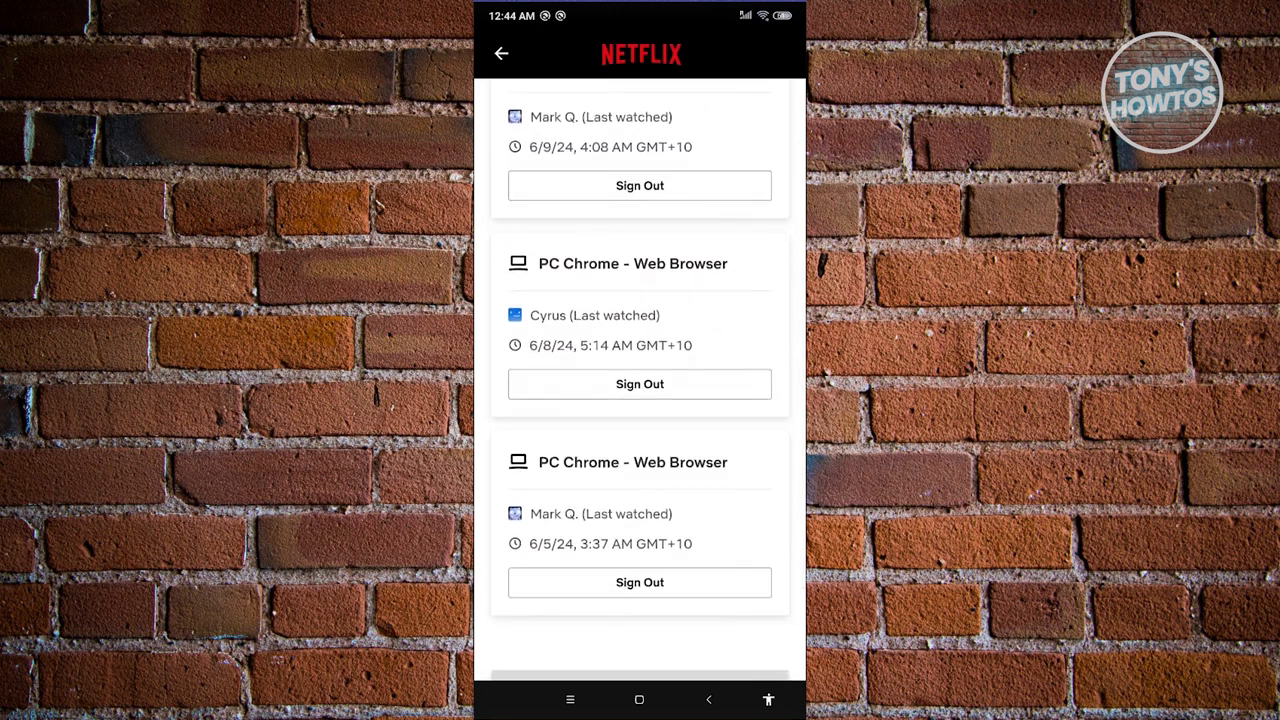
{"action": "scroll", "scroll_direction": "up", "scroll_amount": 3}
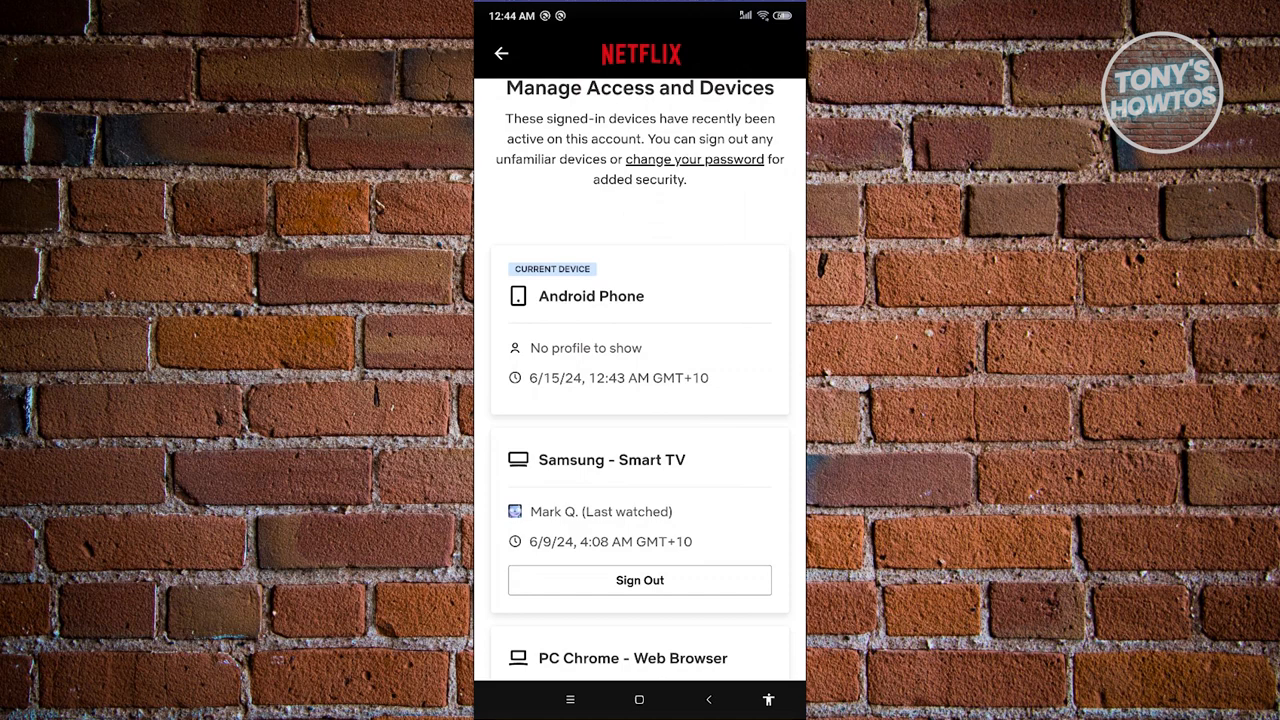
{"action": "left_click", "coordinate": [500, 53]}
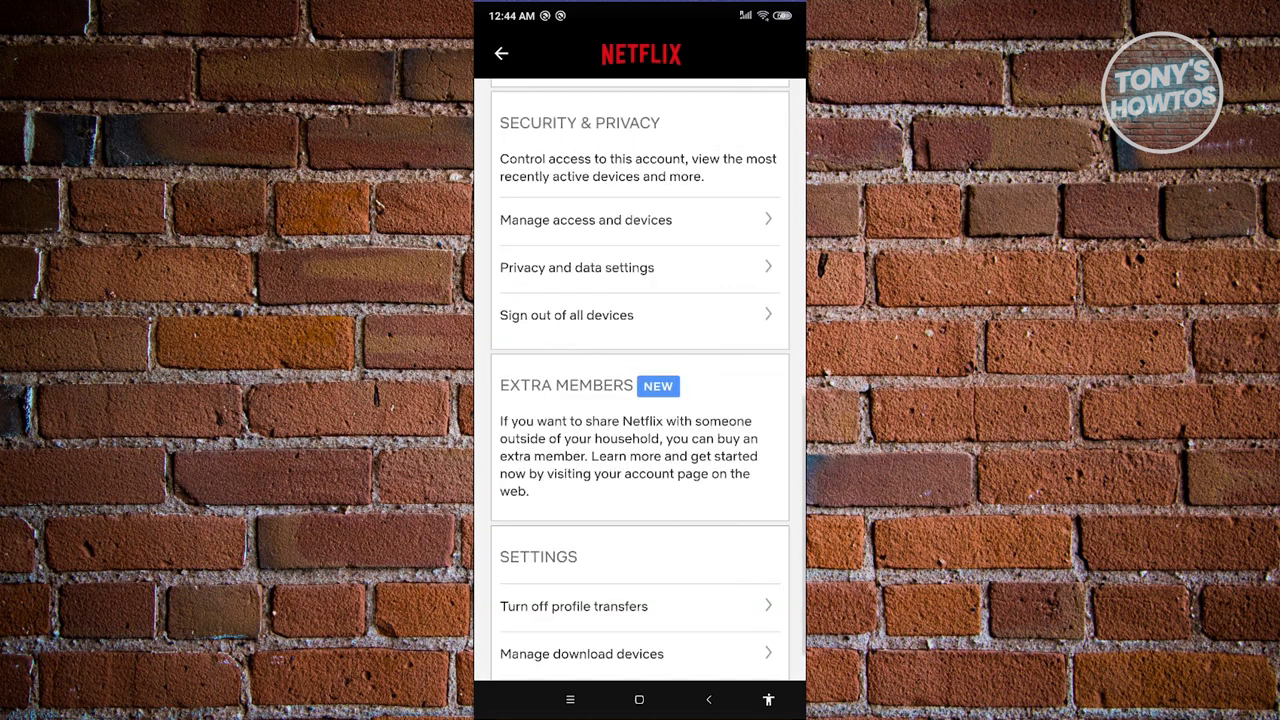